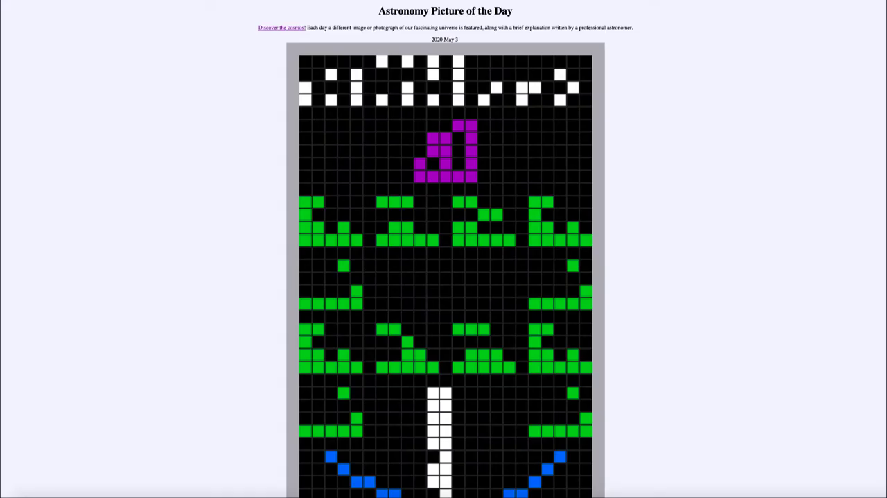
pyautogui.scroll(-3)
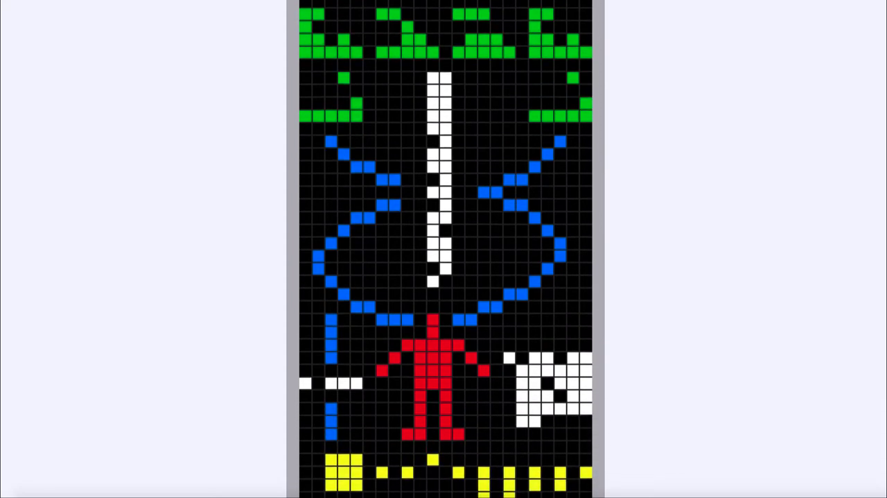
pyautogui.scroll(-3)
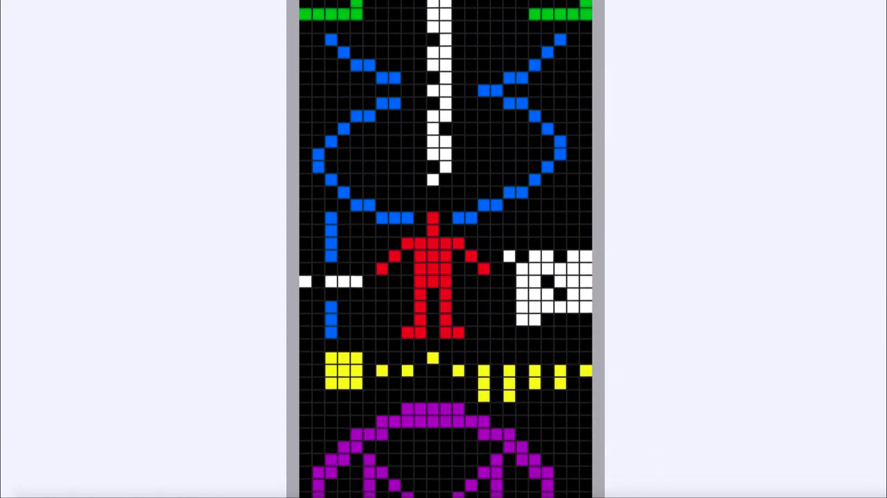
pyautogui.scroll(-3)
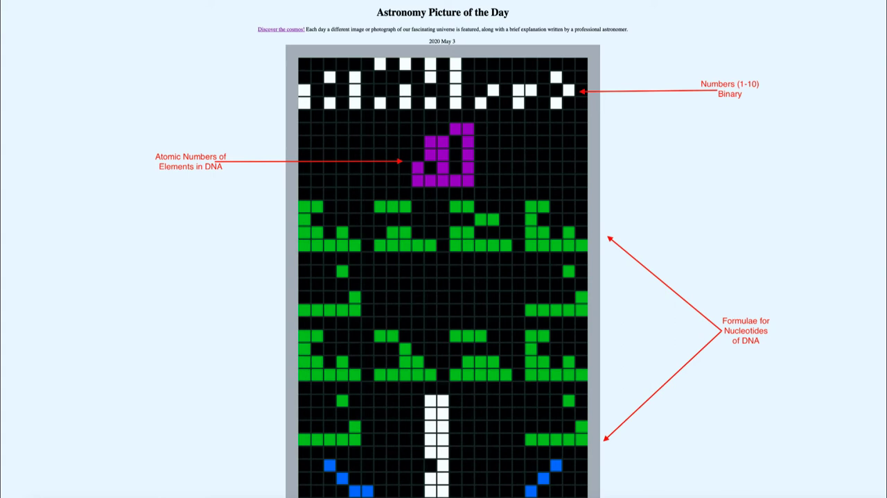
pyautogui.scroll(-3)
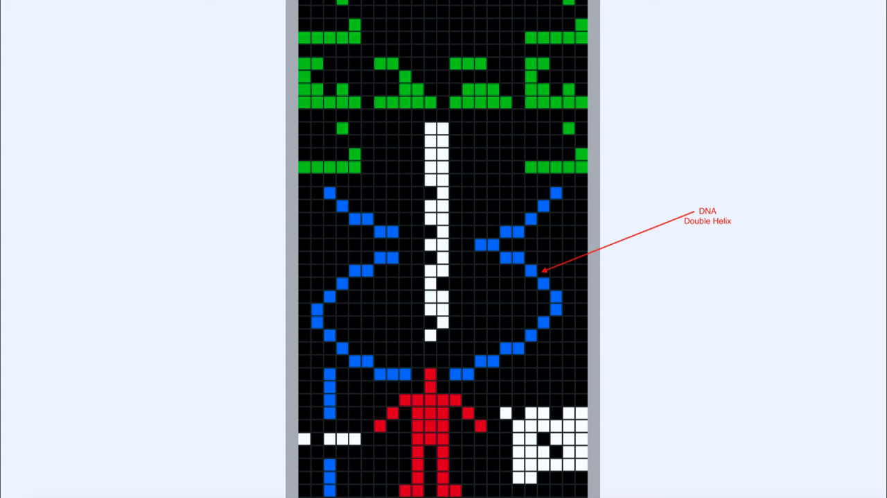
pyautogui.scroll(-3)
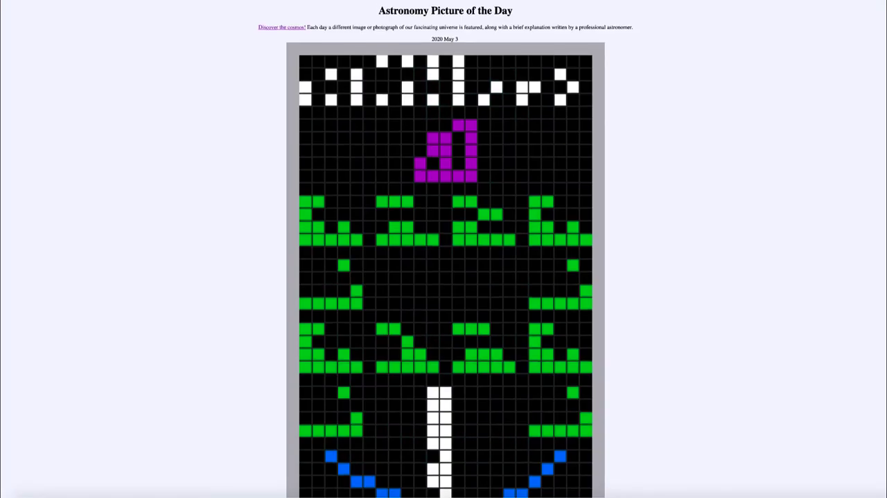
pyautogui.scroll(-3)
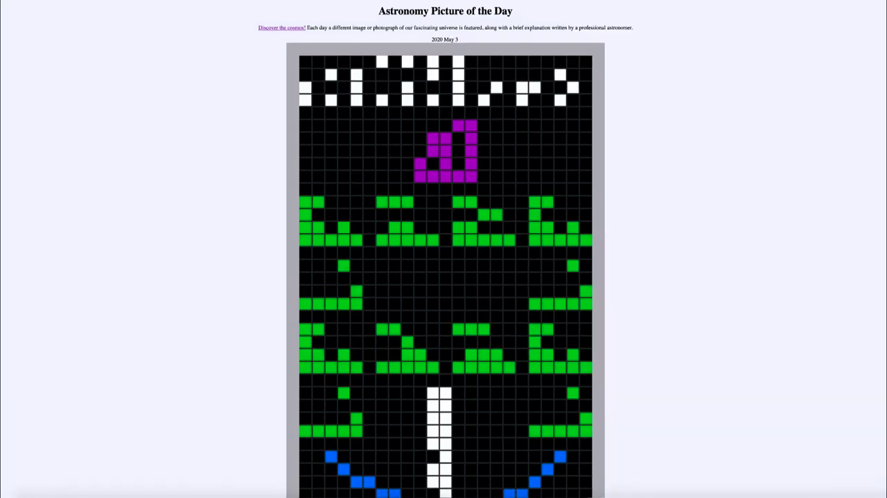
pyautogui.scroll(-3)
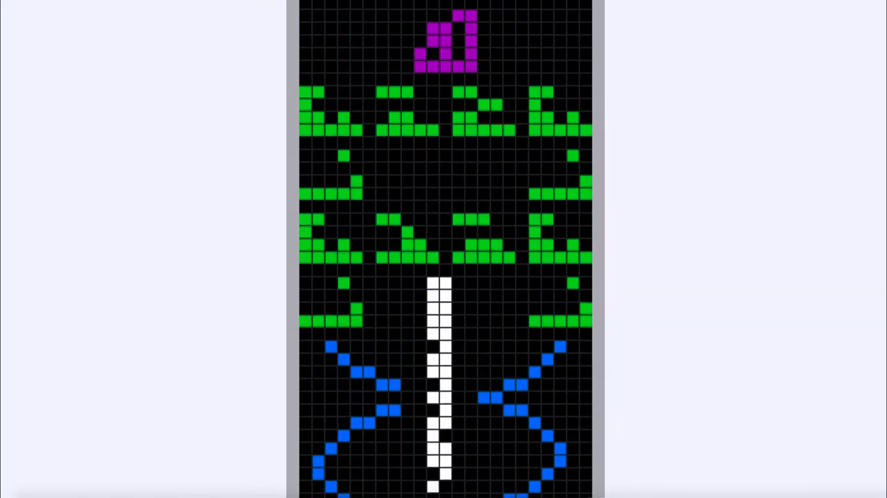
pyautogui.scroll(-3)
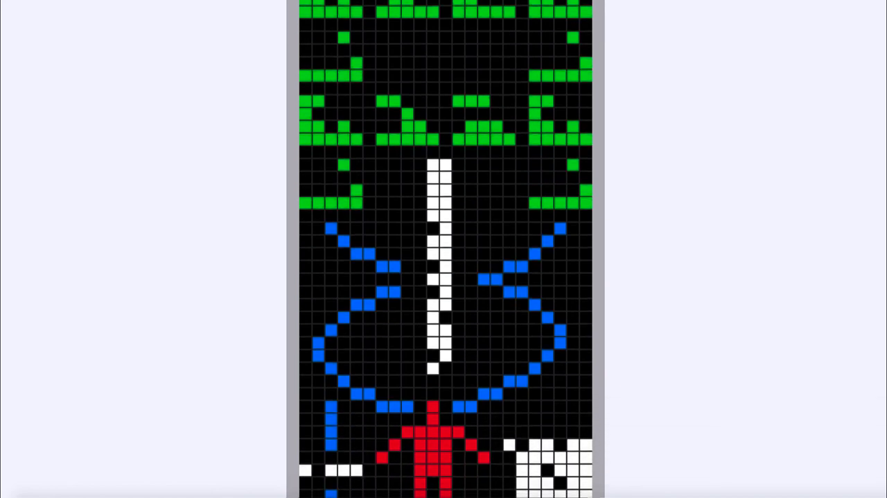
pyautogui.scroll(-3)
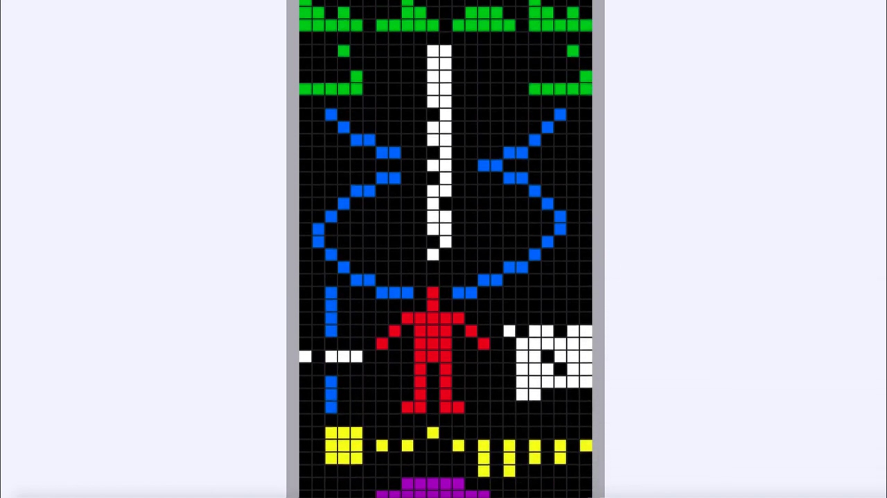
pyautogui.scroll(-3)
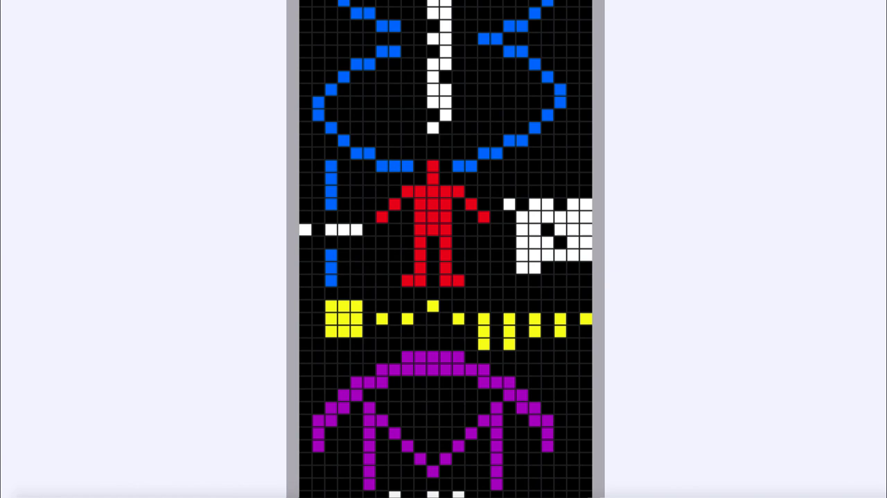